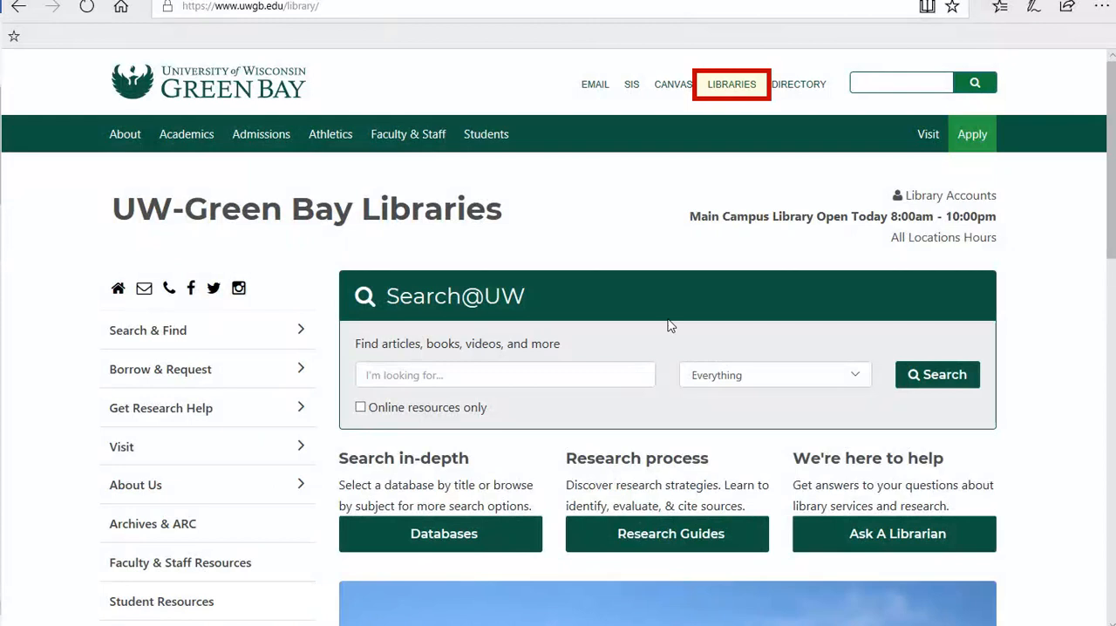
pyautogui.moveTo(502, 425)
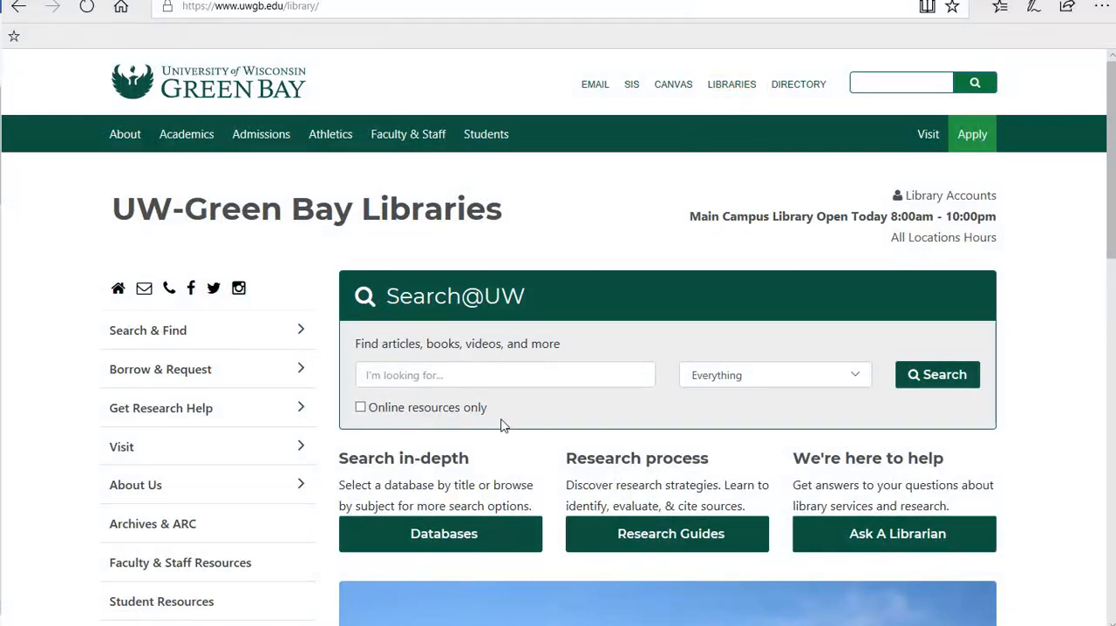
# Step: Bring up the A-Z Databases page listing all 213 library databases
pyautogui.click(439, 534)
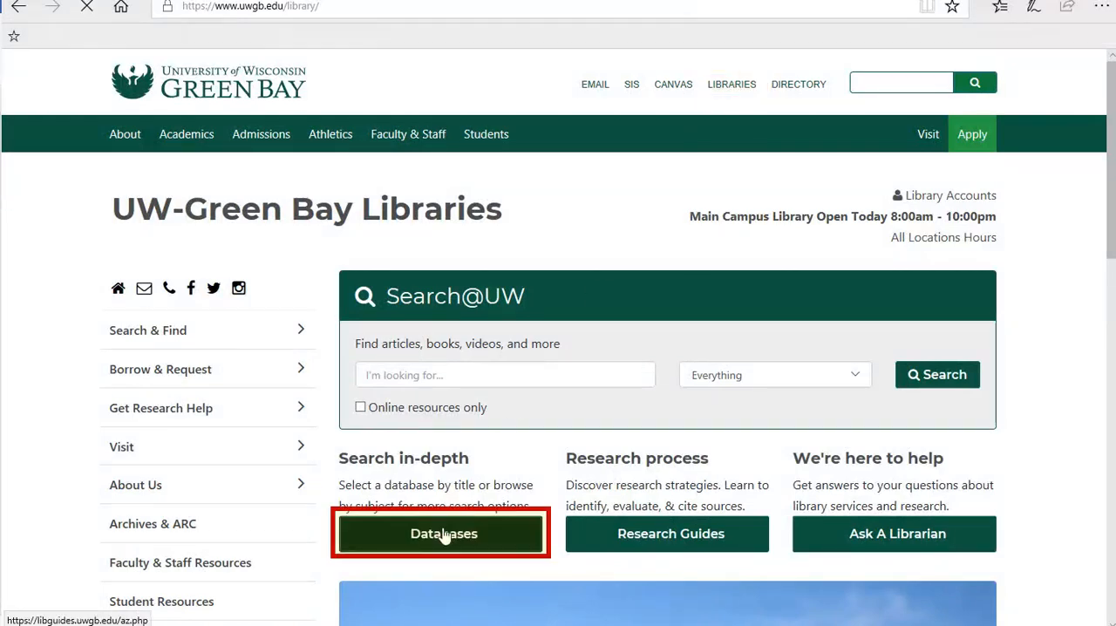
pyautogui.click(439, 534)
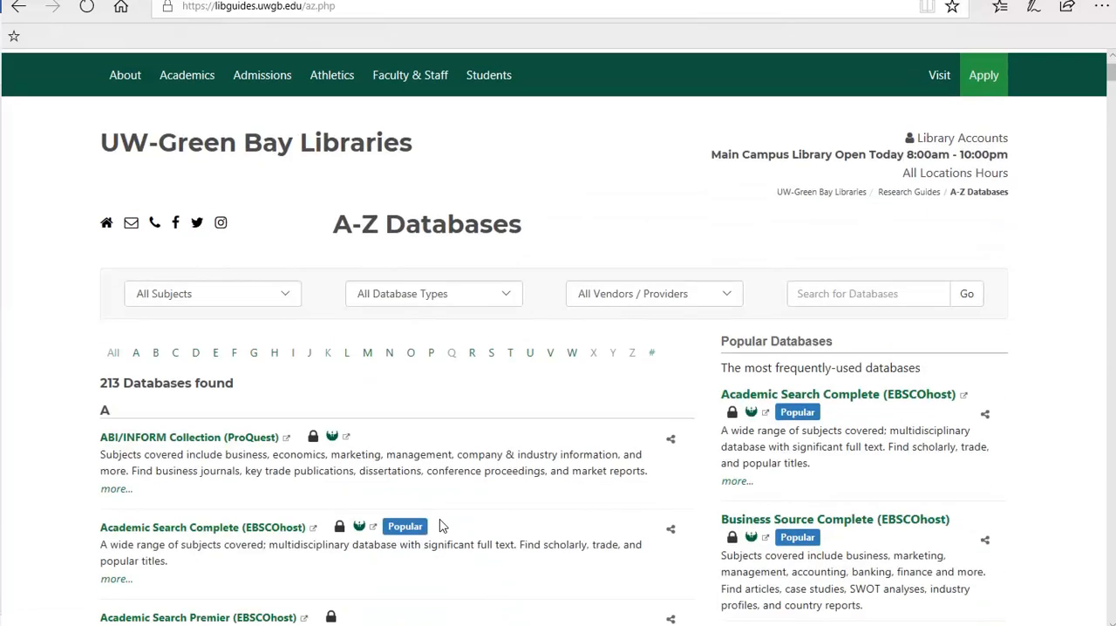
pyautogui.scroll(-3)
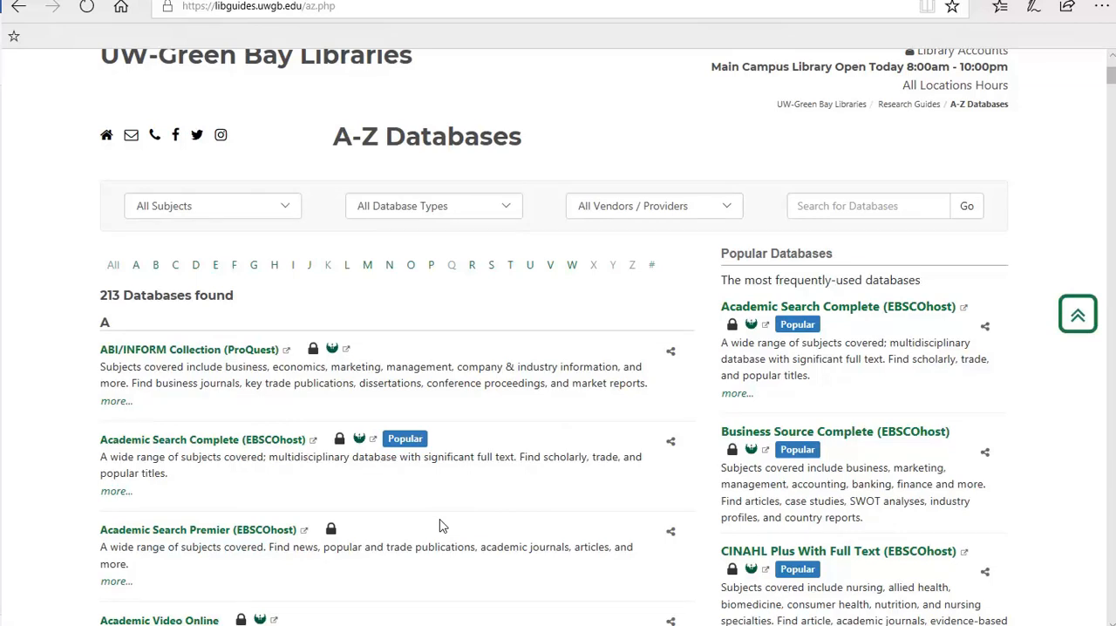
# Step: Look over the All Database Types dropdown and the database search box without filtering
pyautogui.click(432, 206)
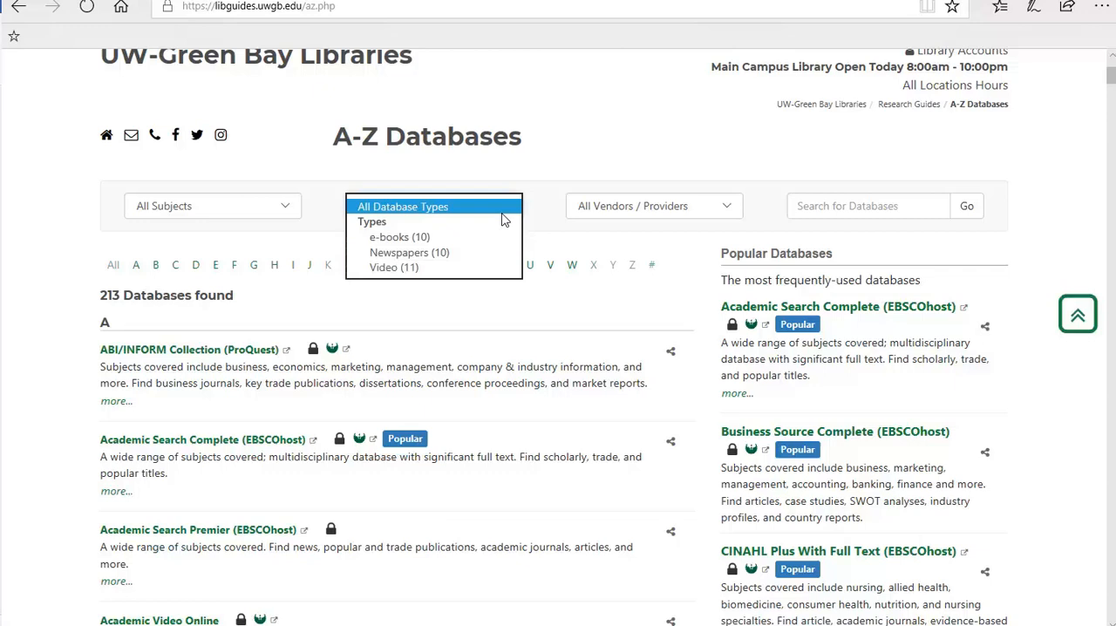
pyautogui.click(433, 206)
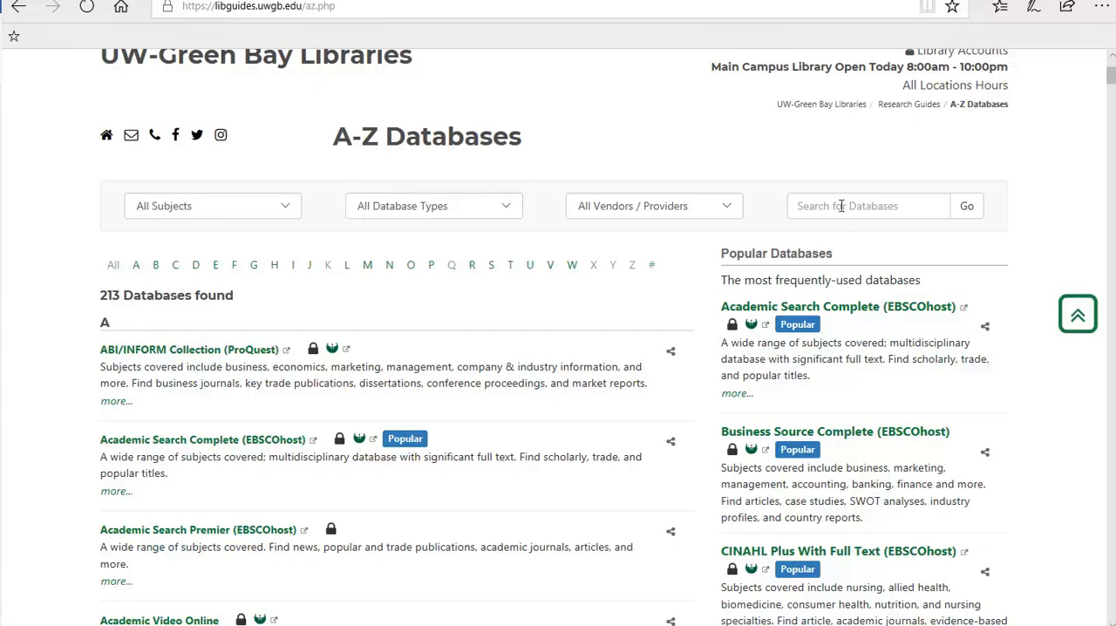
pyautogui.click(868, 205)
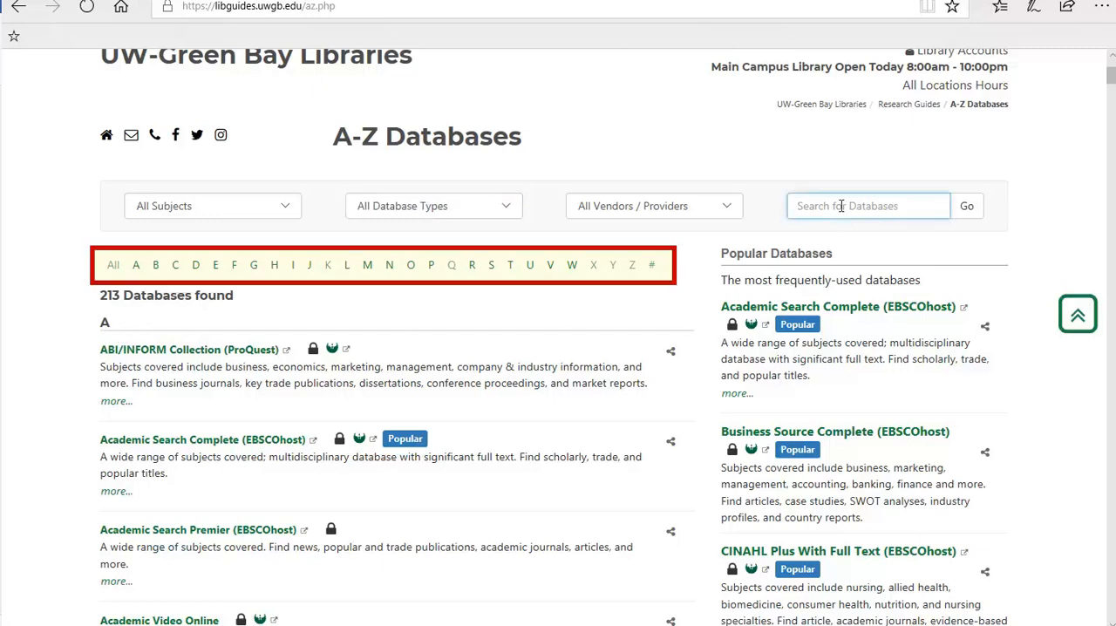
pyautogui.click(868, 206)
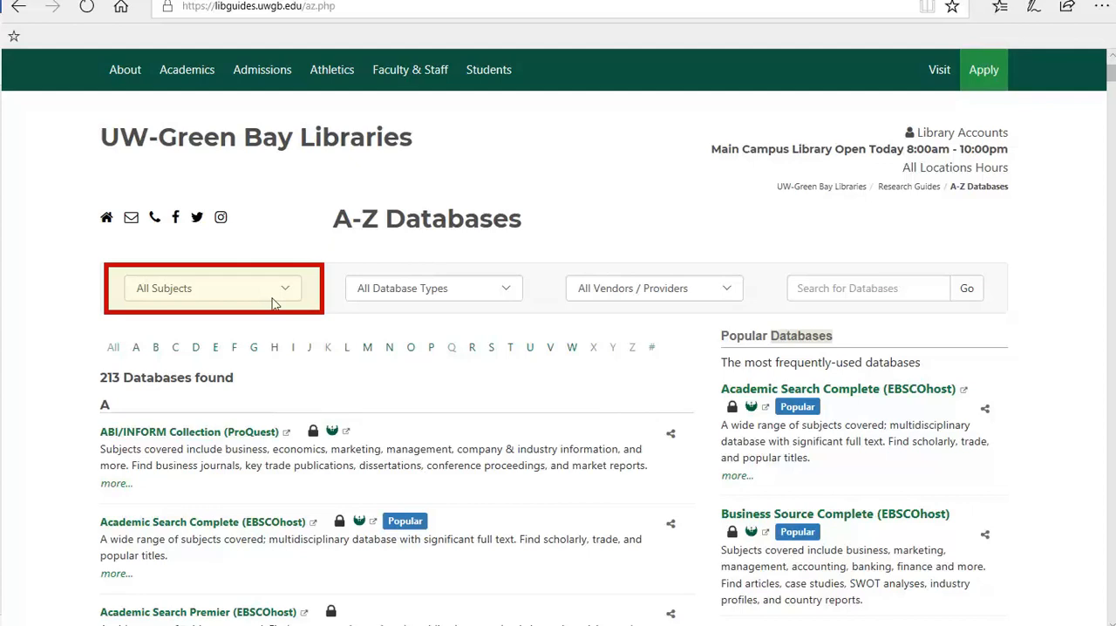
# Step: Filter the database list by the Education subject, showing its 15 databases
pyautogui.click(213, 287)
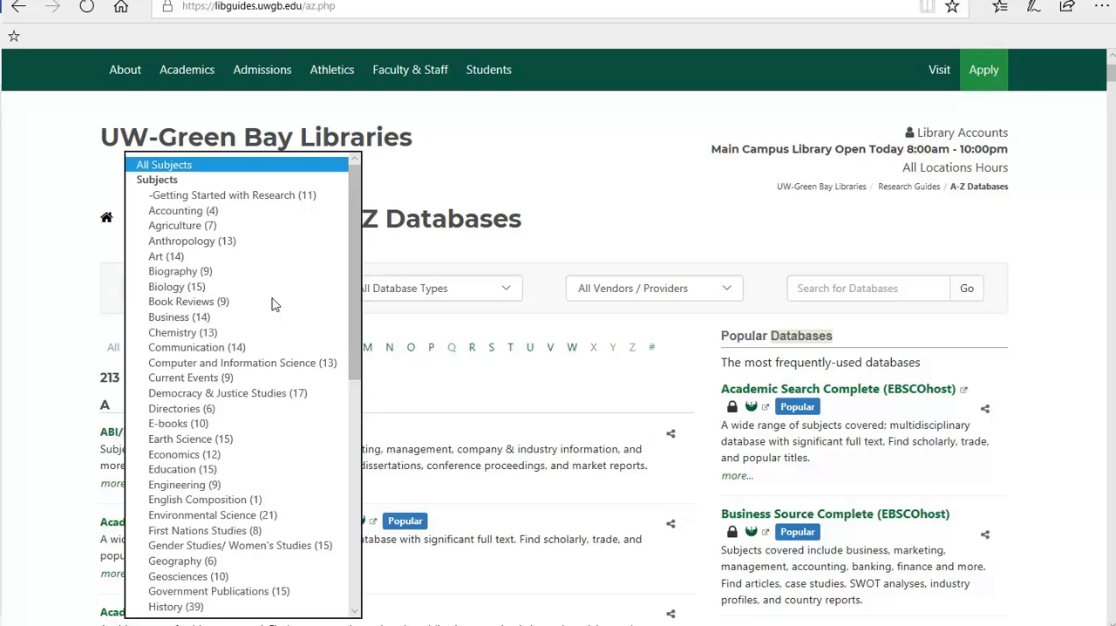
pyautogui.scroll(-3)
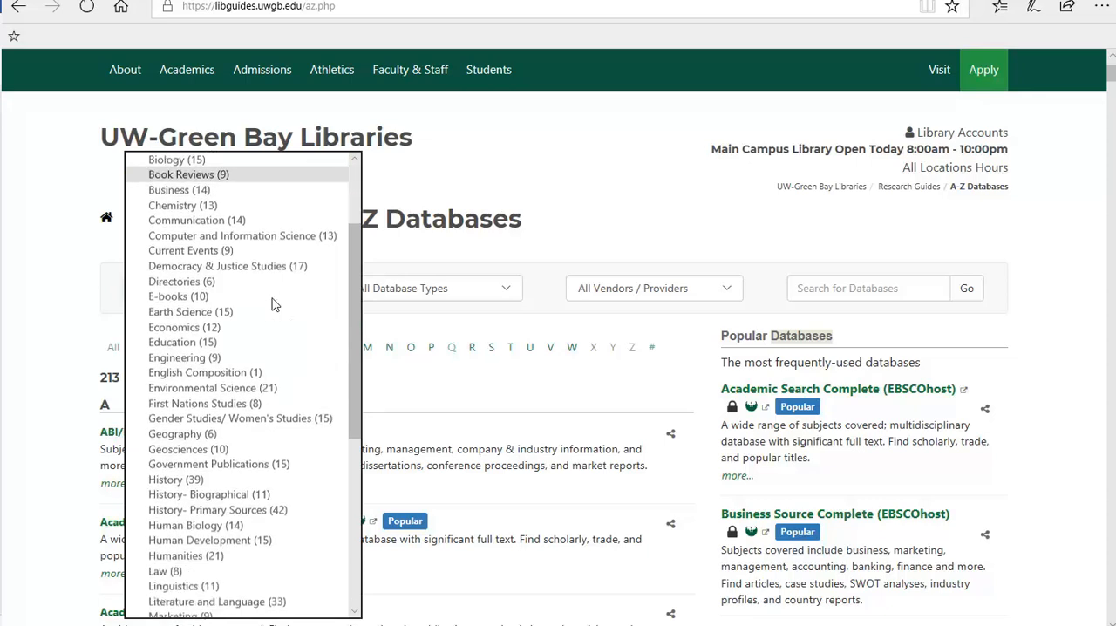
pyautogui.scroll(-3)
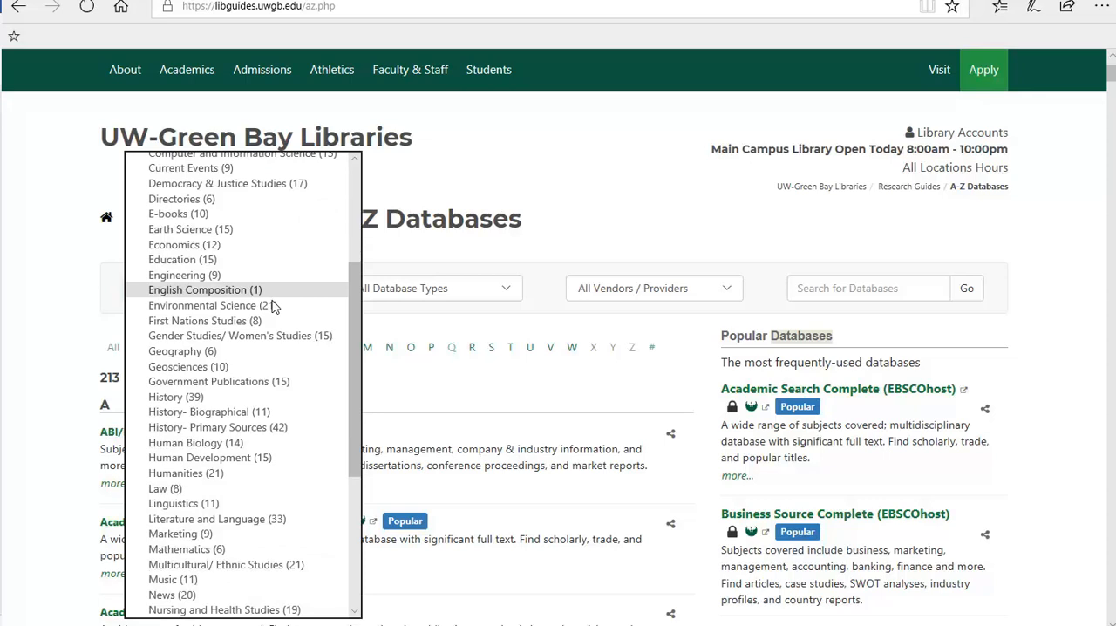
pyautogui.moveTo(269, 265)
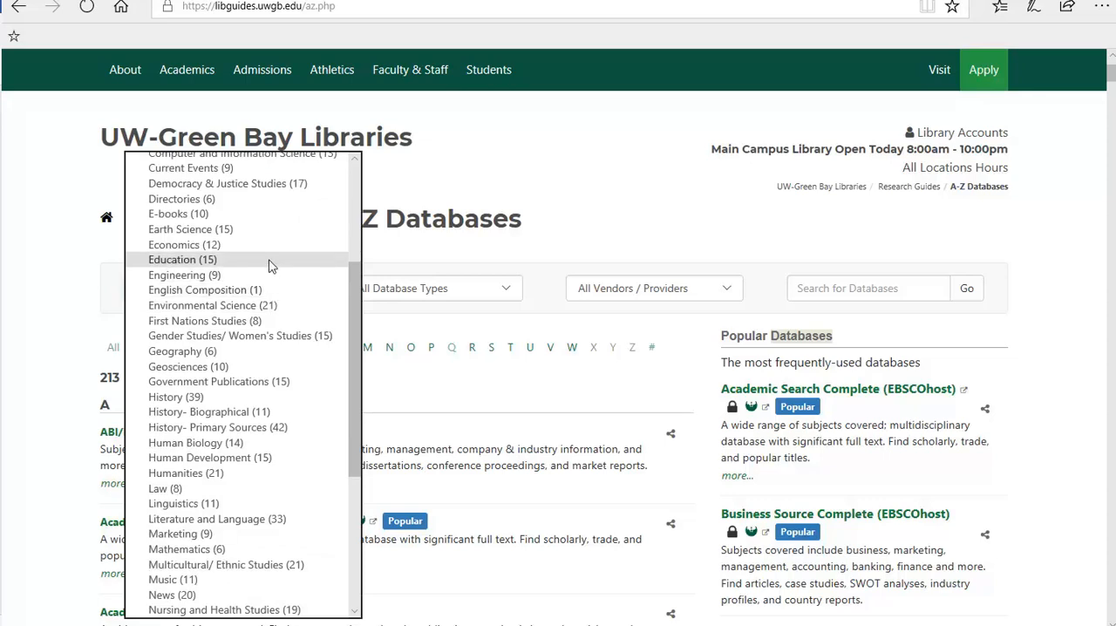
pyautogui.click(181, 258)
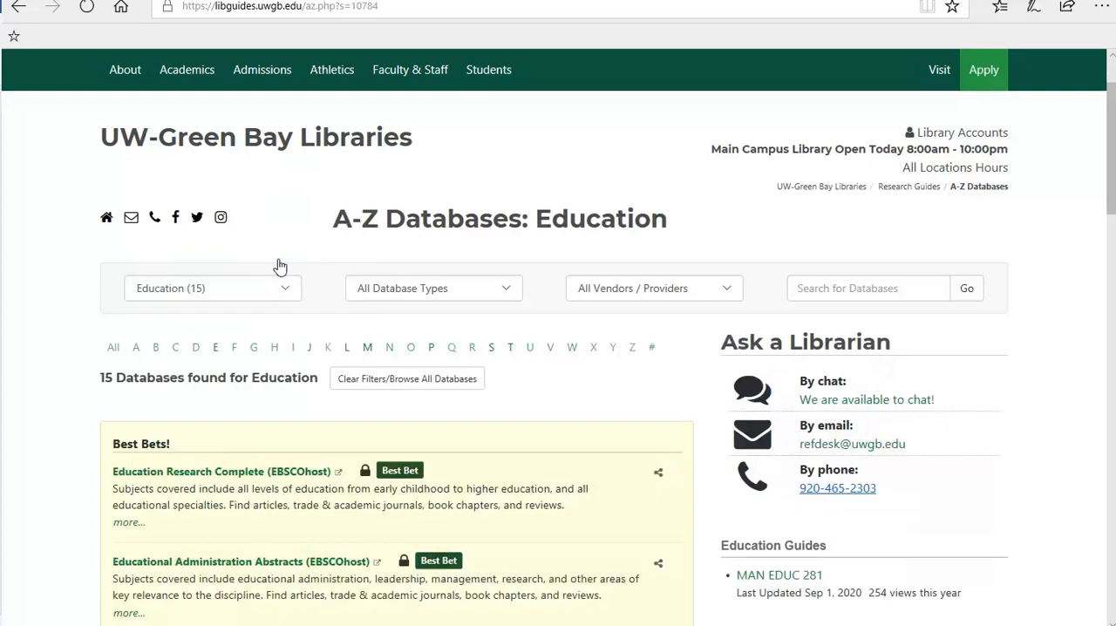
# Step: Scroll through the Education Best Bets results such as ERIC
pyautogui.scroll(-3)
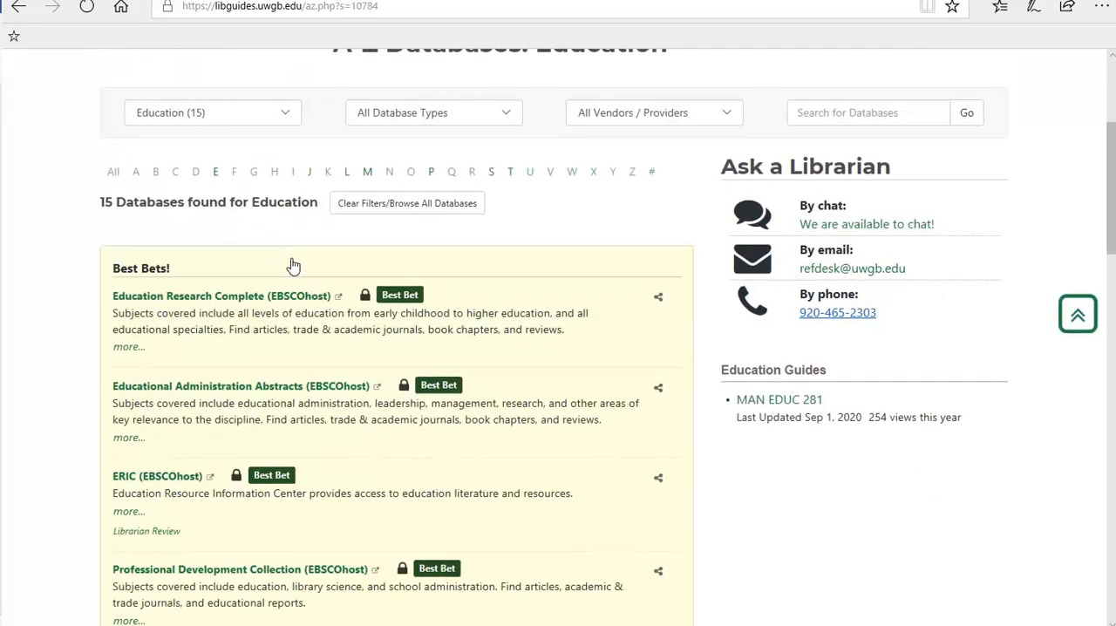
pyautogui.scroll(-3)
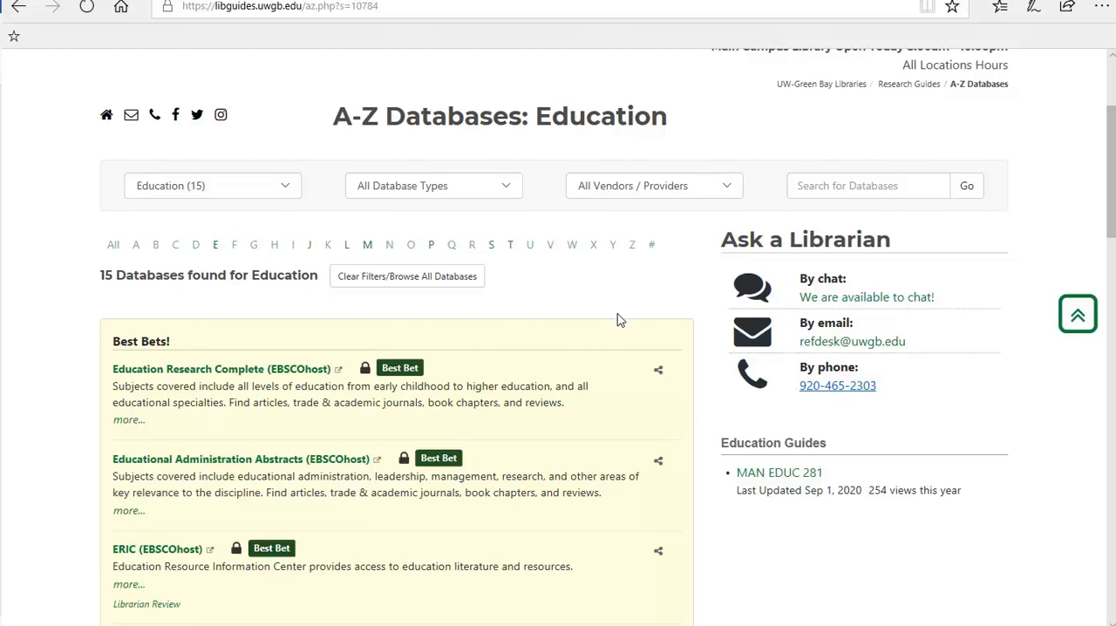
pyautogui.scroll(-3)
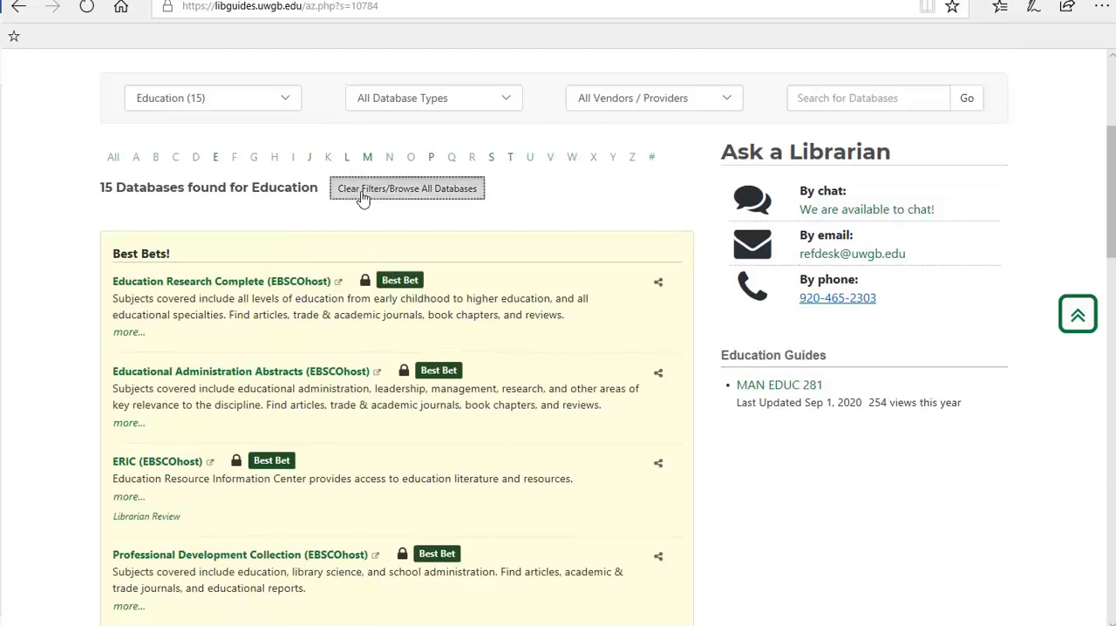
# Step: Clear the Education filter and choose the Getting Started with Research subject
pyautogui.click(407, 188)
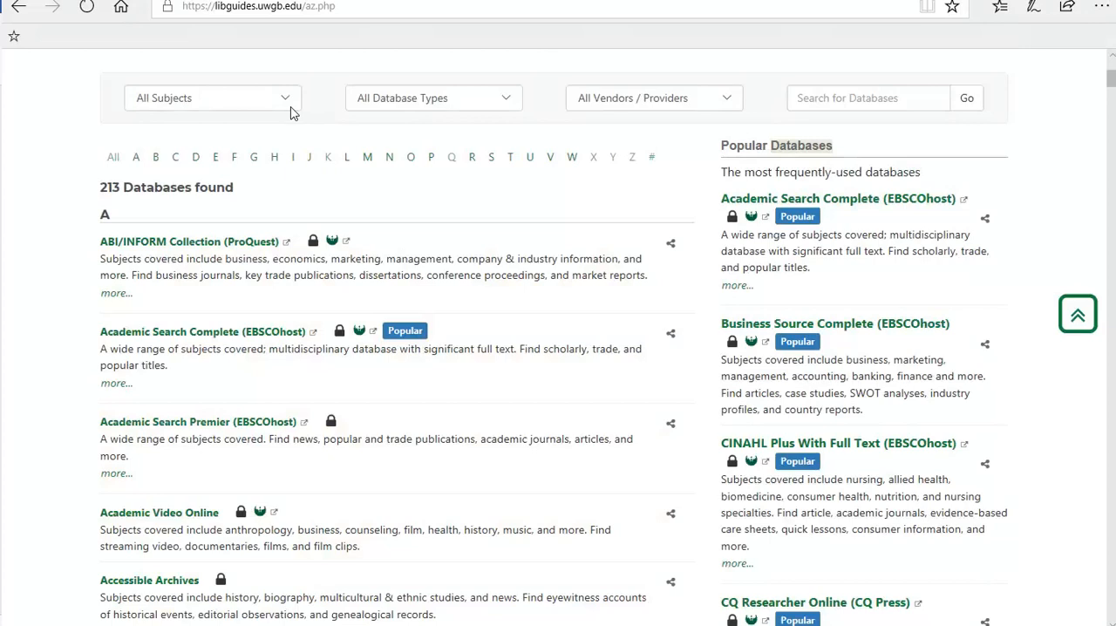
pyautogui.click(213, 98)
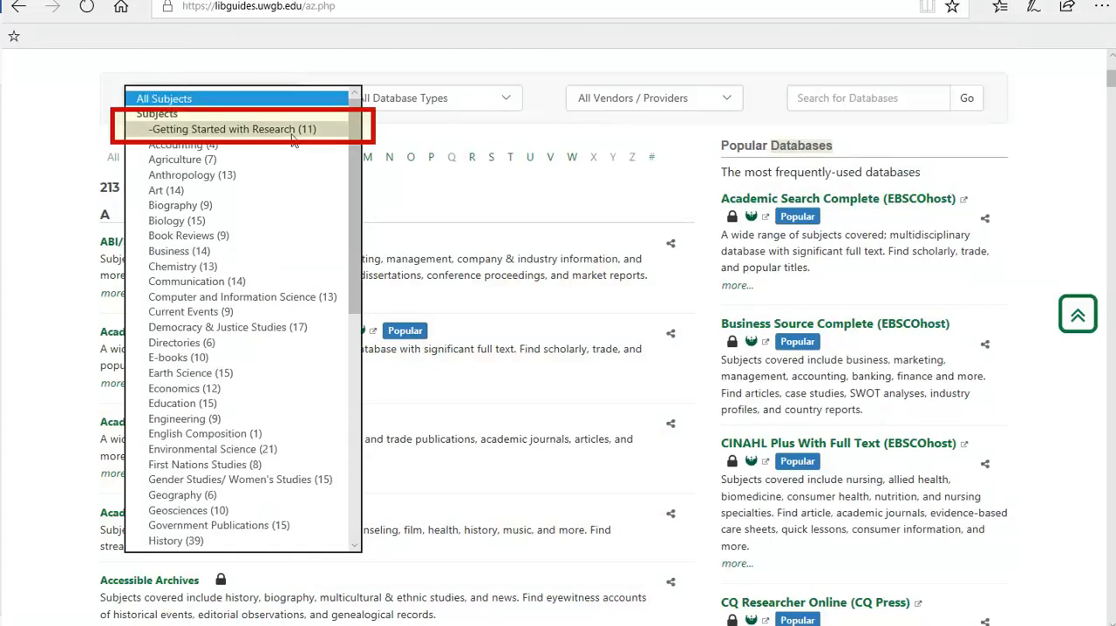
pyautogui.click(232, 129)
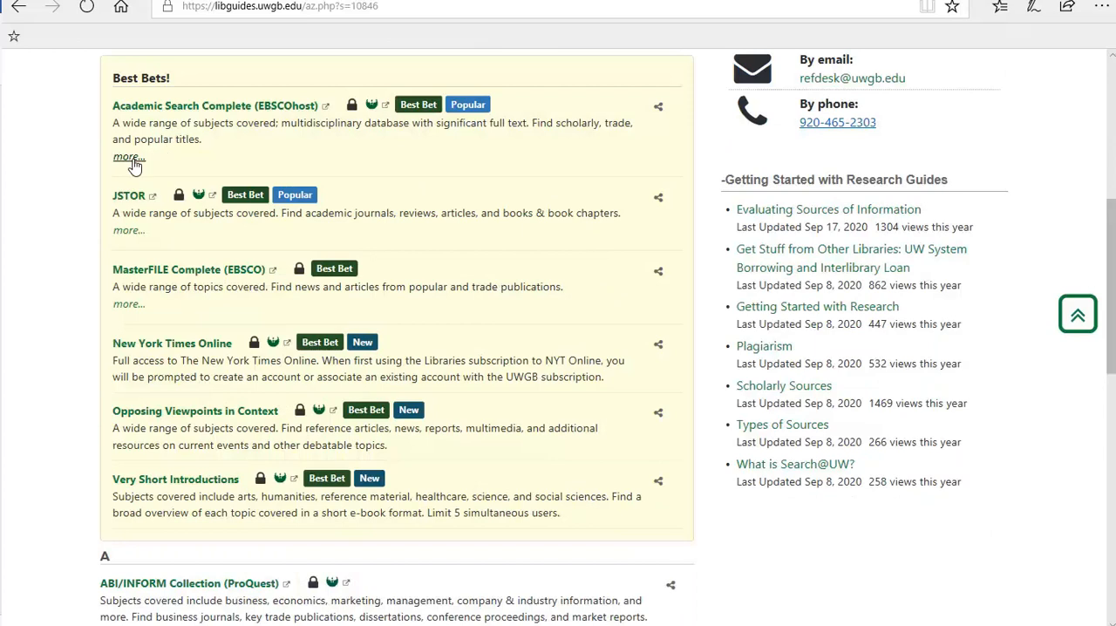
# Step: Expand Academic Search Complete's description and open it in EBSCOhost
pyautogui.click(127, 157)
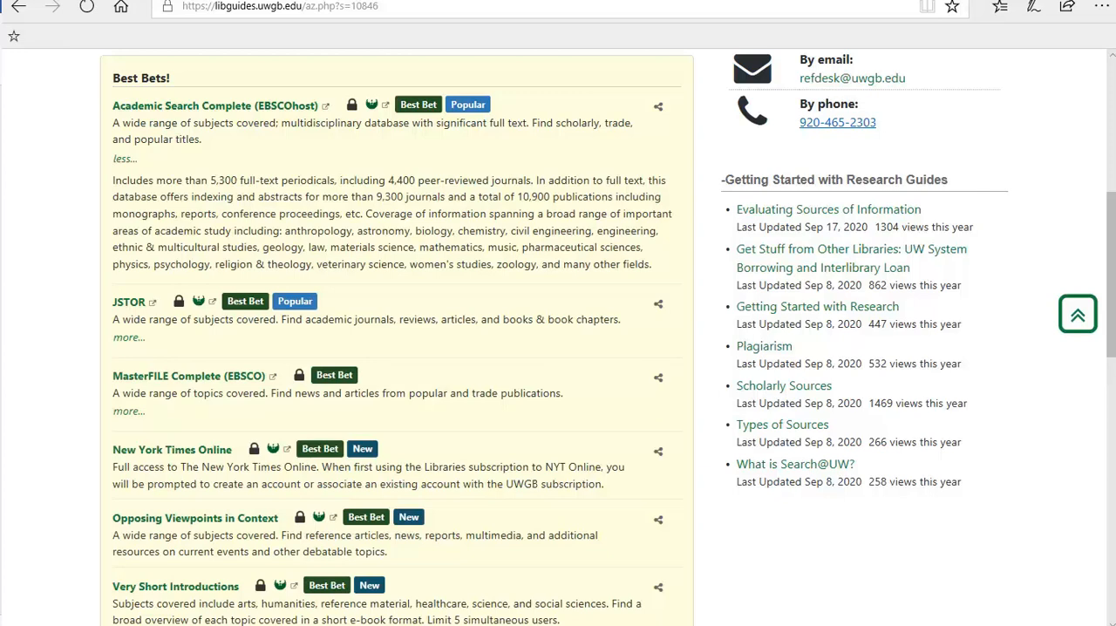
pyautogui.click(209, 104)
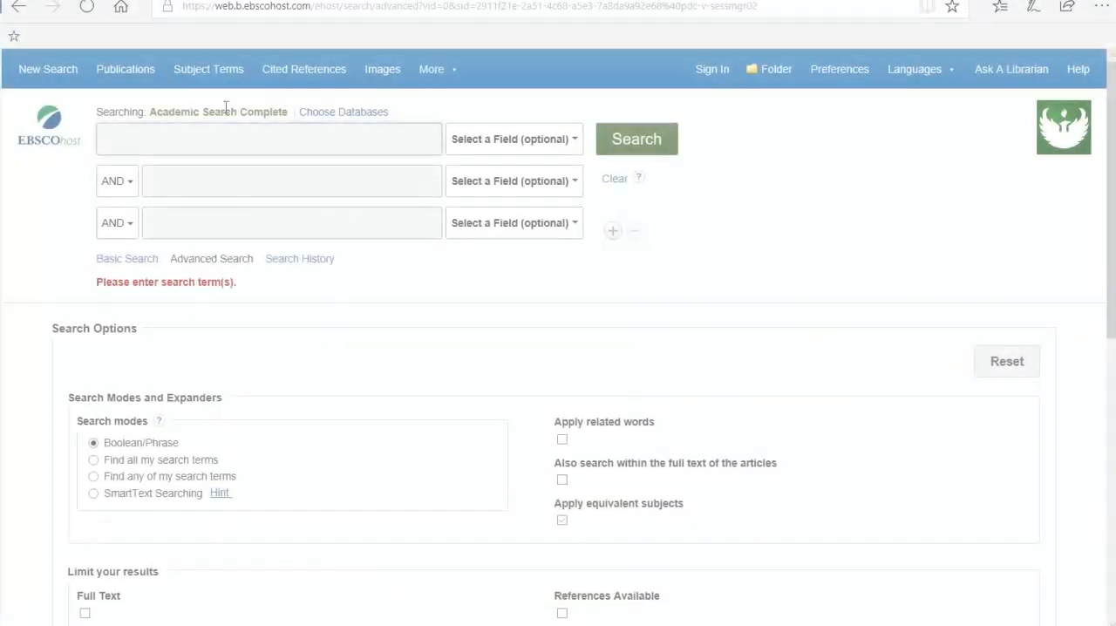
# Step: Enter 'children or kids' in the first Academic Search Complete advanced search box
pyautogui.click(268, 139)
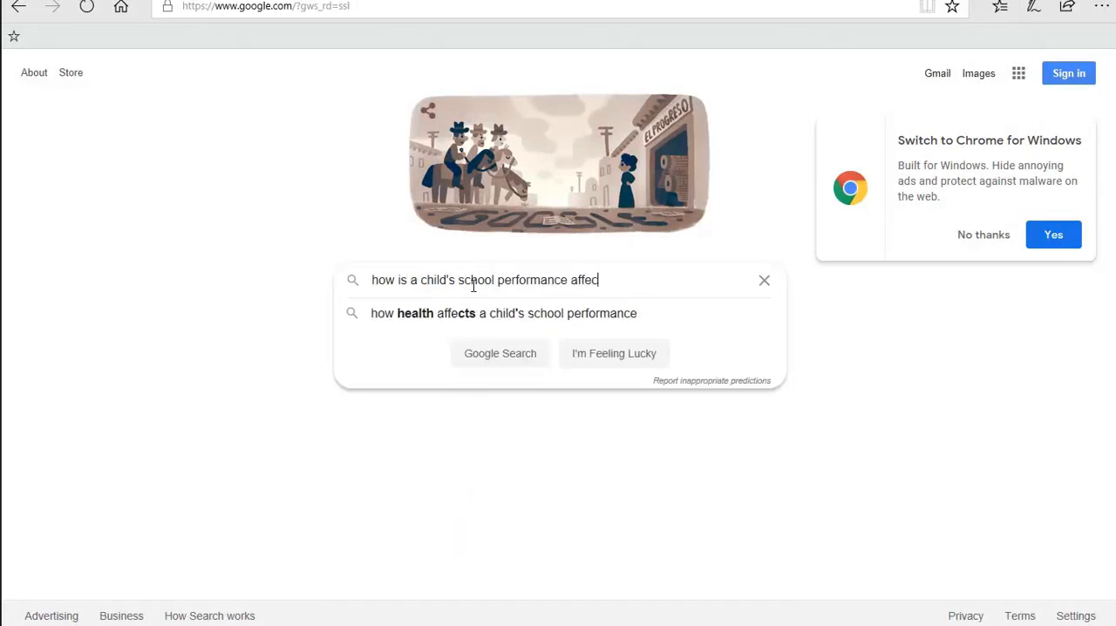
pyautogui.write('ted by homel')
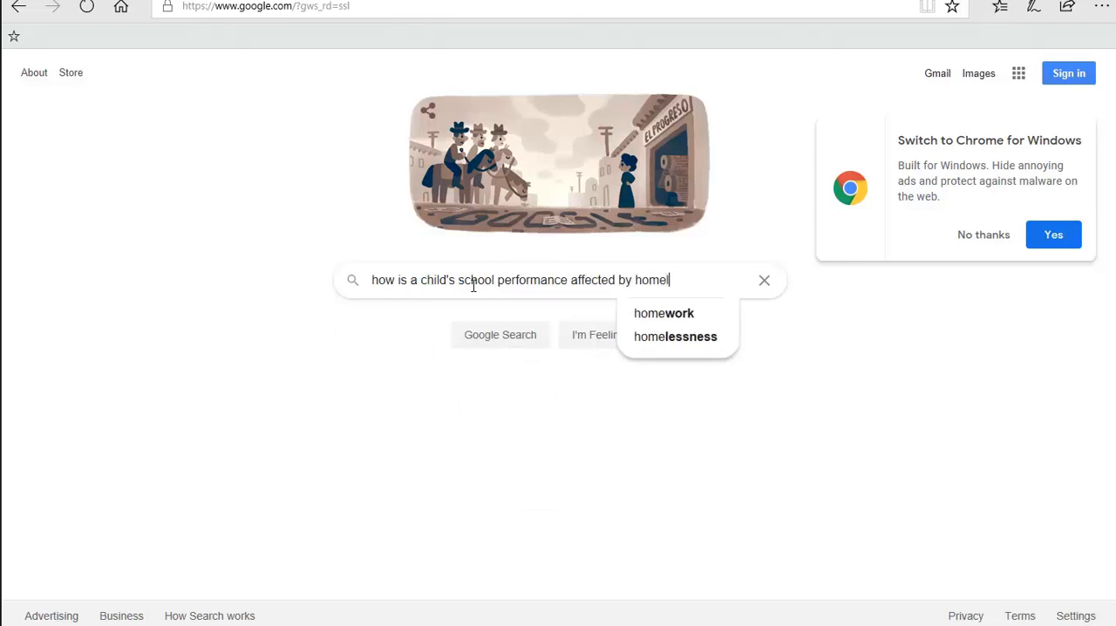
pyautogui.click(675, 337)
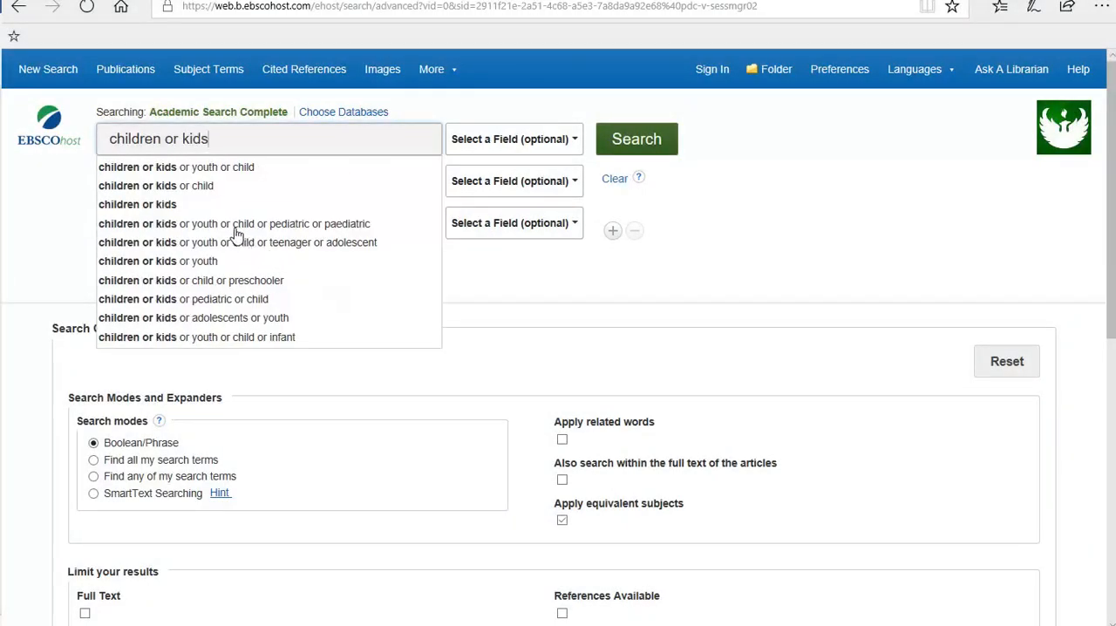
# Step: Run the search 'children or kids or youth or child' AND homelessness AND academic performance, returning 65 results
pyautogui.click(176, 167)
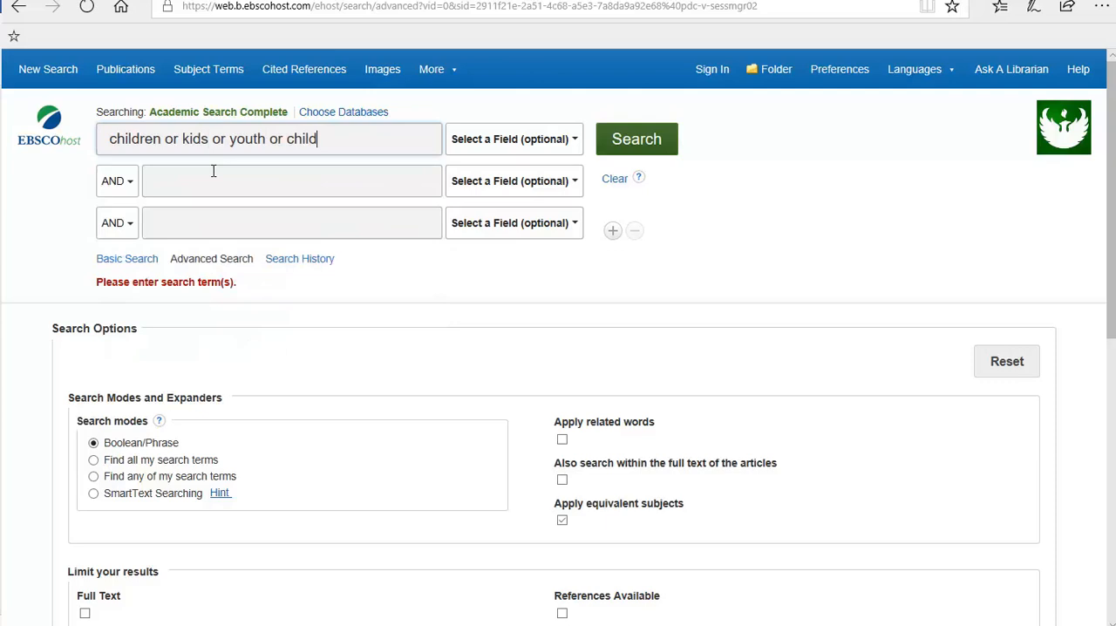
pyautogui.write('homelessness')
pyautogui.click(293, 222)
pyautogui.write('academic')
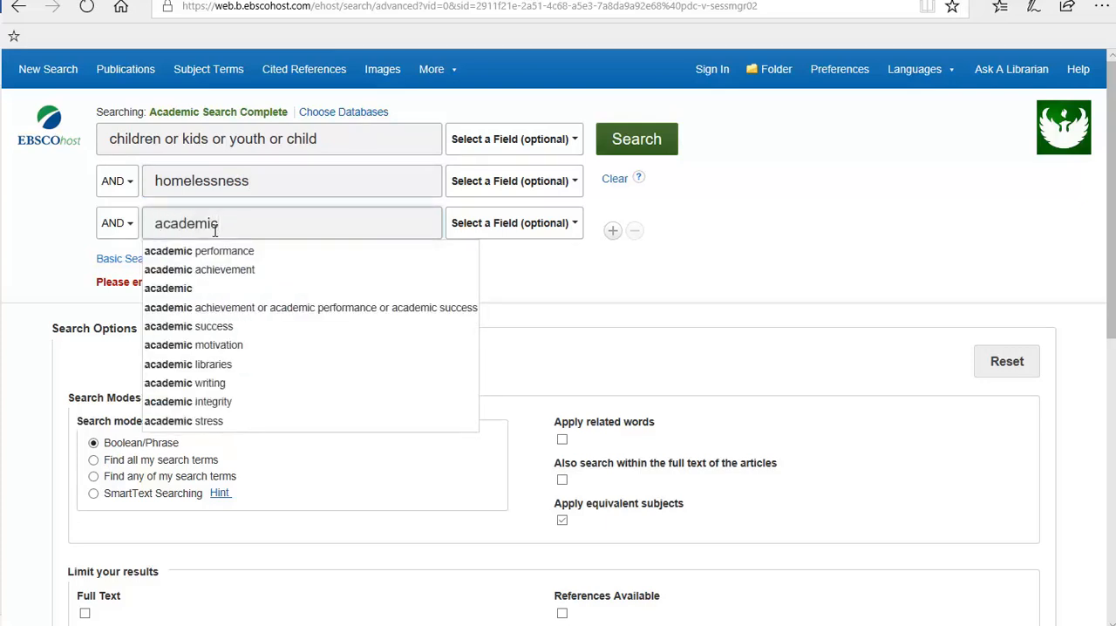
pyautogui.click(223, 251)
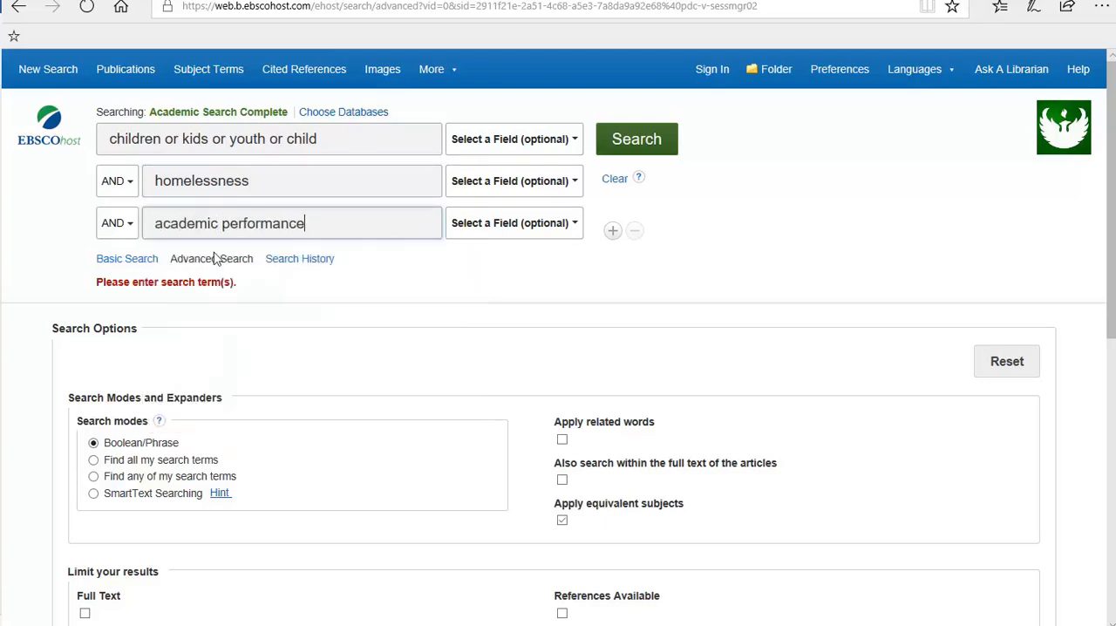
pyautogui.click(637, 140)
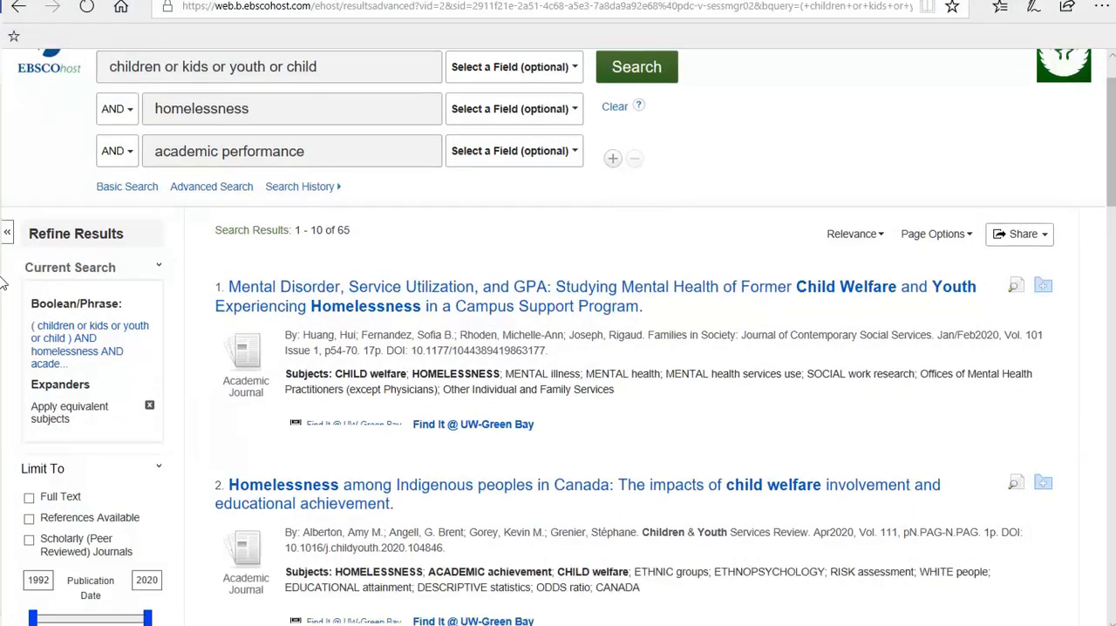
pyautogui.scroll(-3)
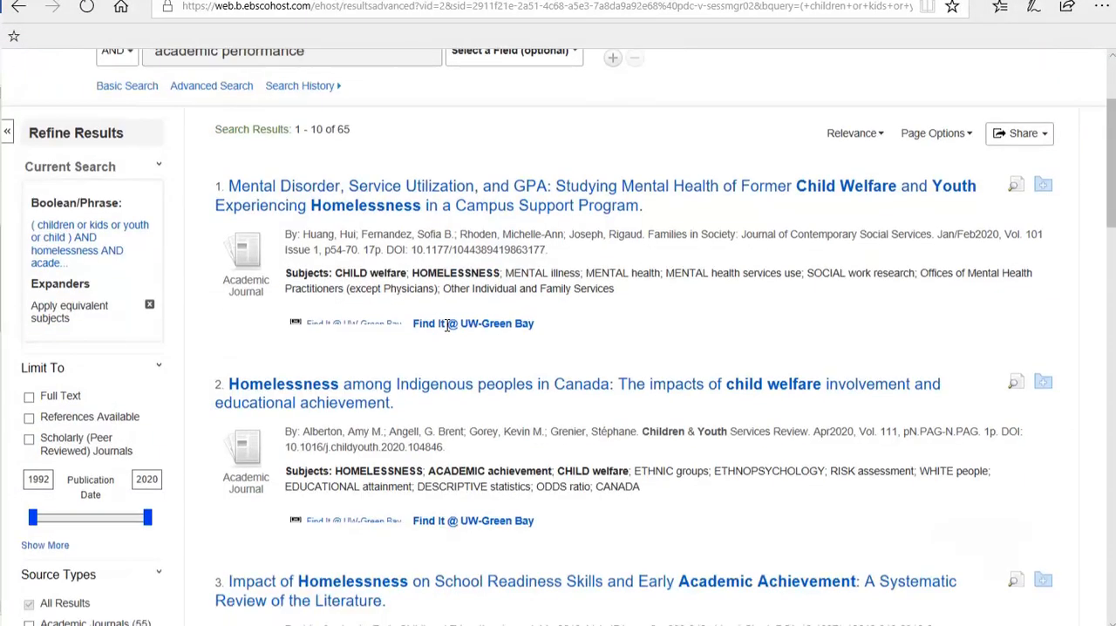
pyautogui.scroll(-3)
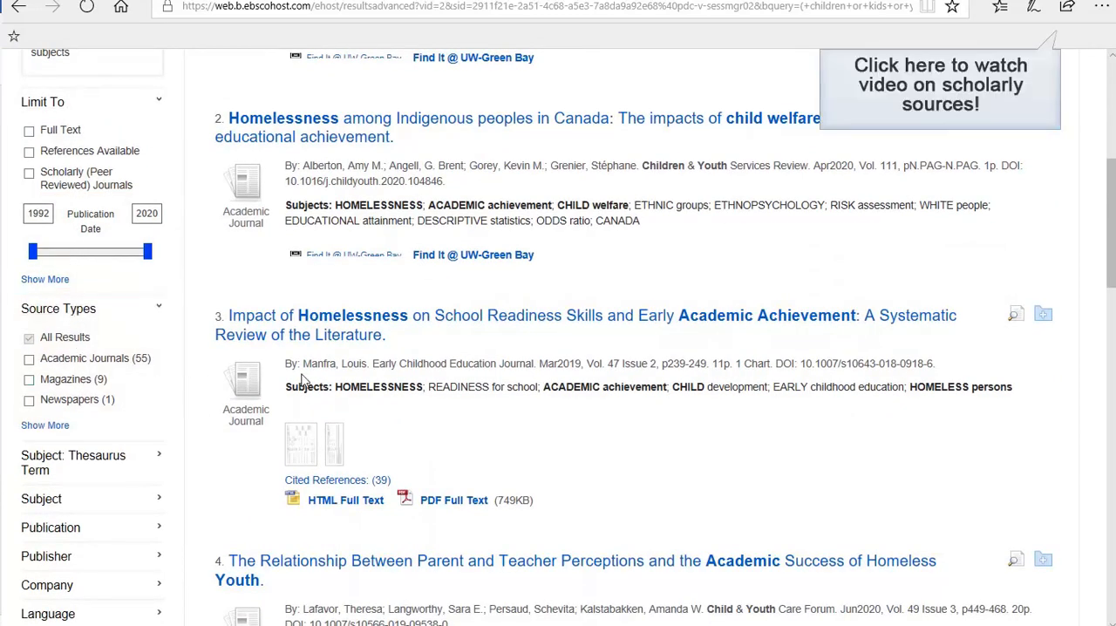
pyautogui.moveTo(348, 335)
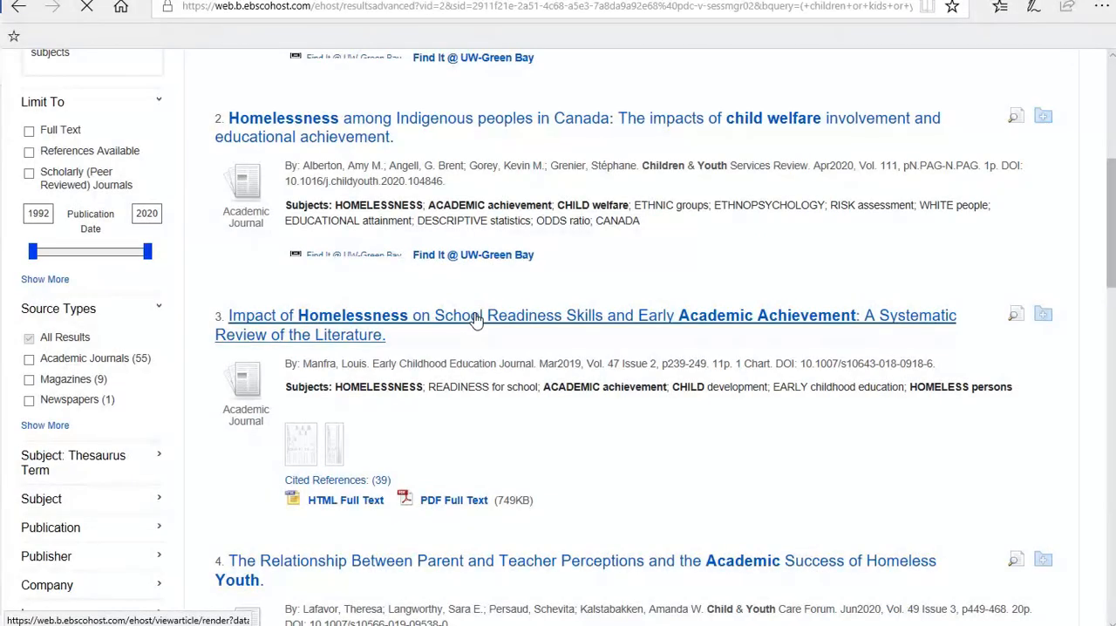
# Step: View the detailed record of the third result on homelessness and school readiness
pyautogui.click(366, 314)
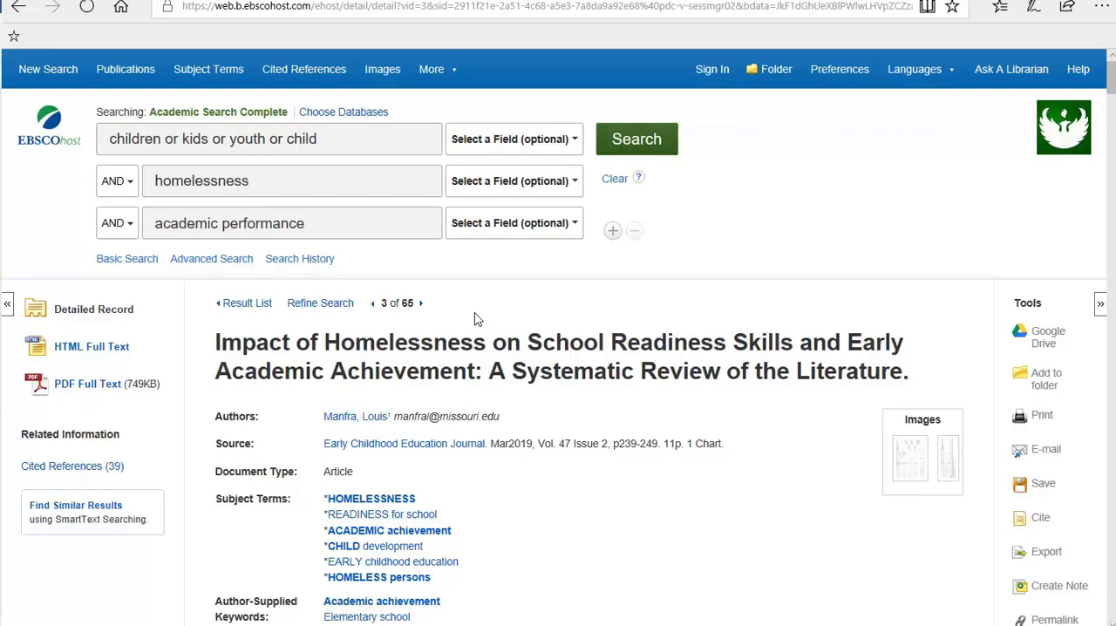
pyautogui.scroll(-3)
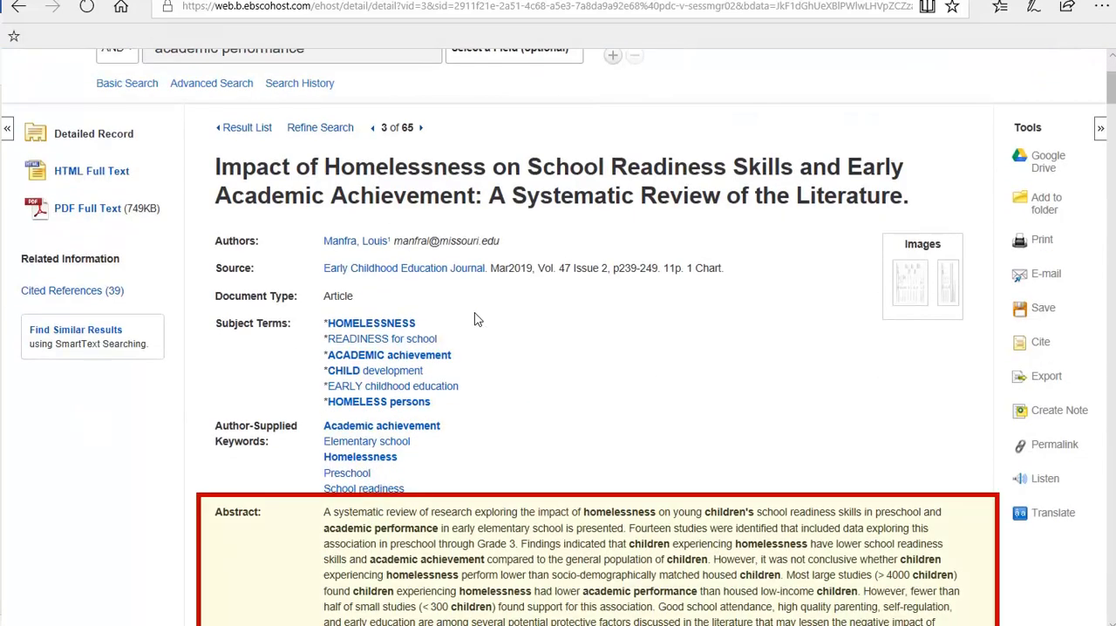
pyautogui.moveTo(409, 335)
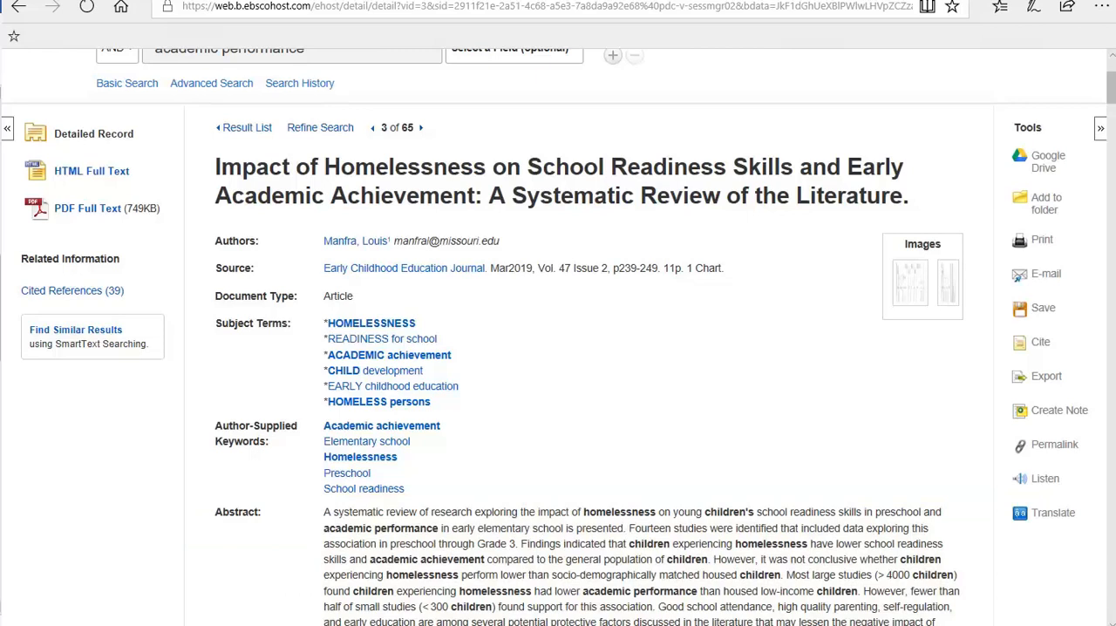
pyautogui.moveTo(515, 394)
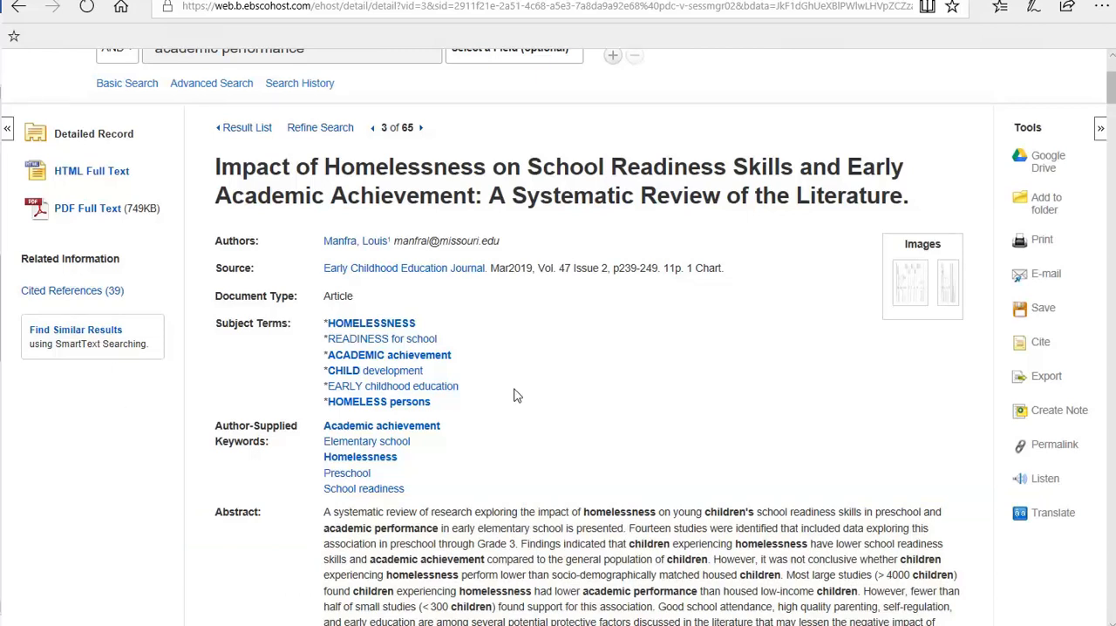
pyautogui.scroll(-3)
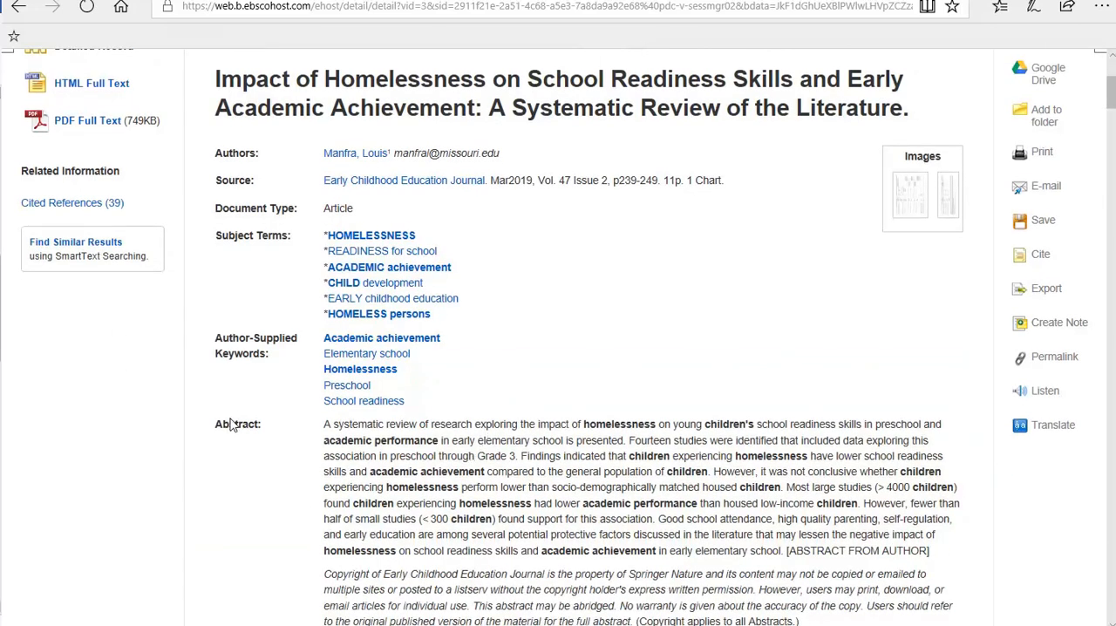
# Step: Bring up the article's PDF full text from the sidebar
pyautogui.click(87, 121)
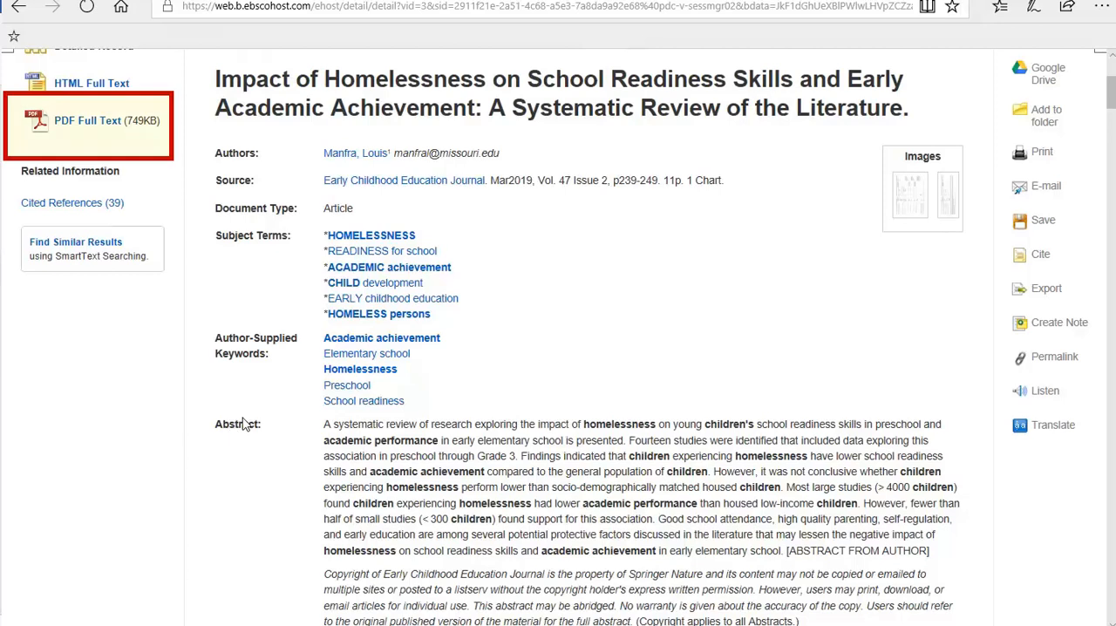
pyautogui.click(88, 120)
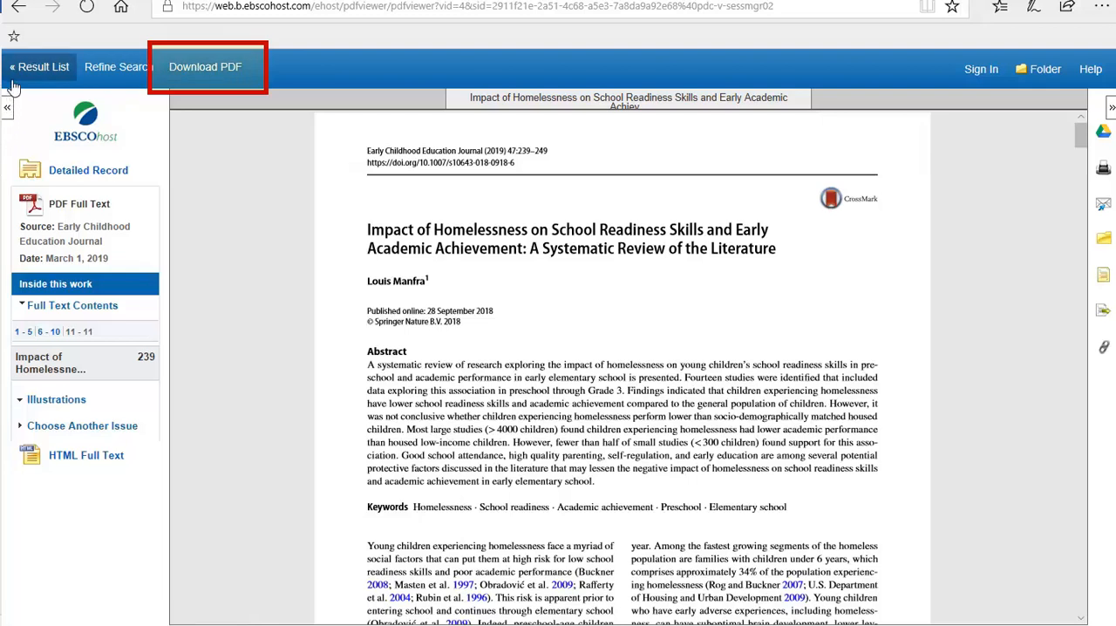
# Step: Return from the PDF viewer to the article's detailed record
pyautogui.click(41, 66)
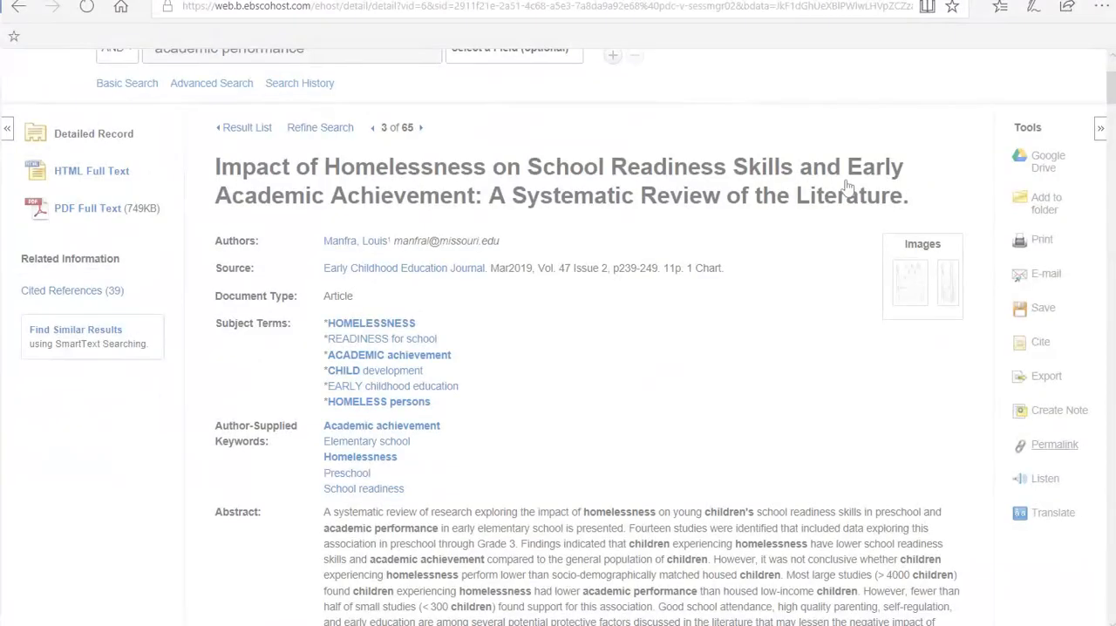
# Step: Generate a permalink for the homelessness article's record from the Tools panel
pyautogui.click(1053, 445)
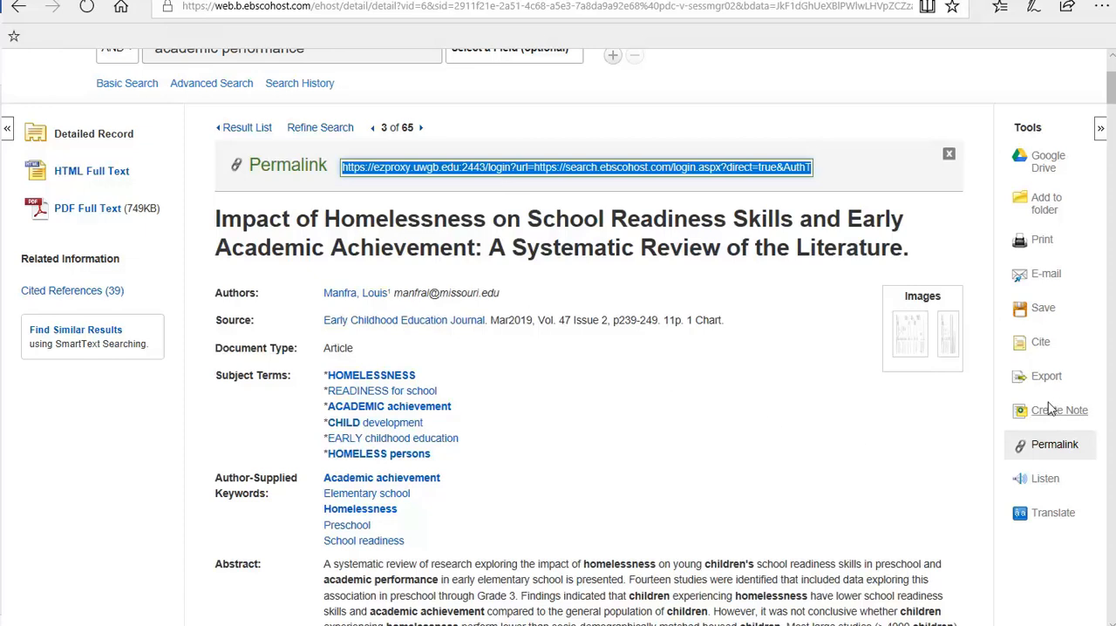
pyautogui.click(1053, 443)
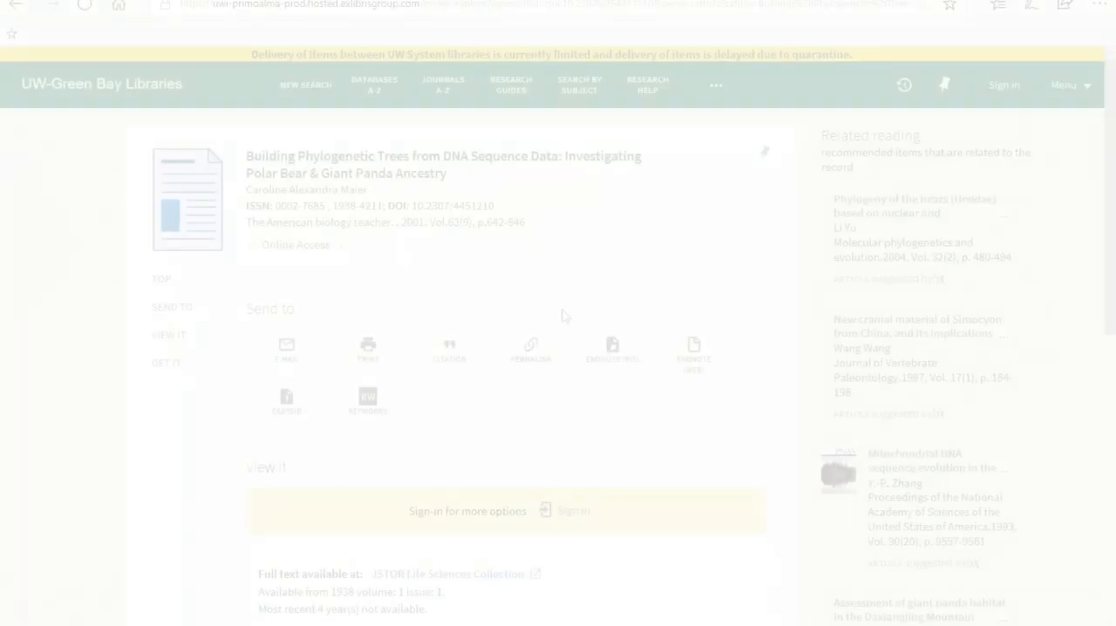
# Step: Review the record's View It full-text links through JSTOR and BioOne
pyautogui.scroll(-3)
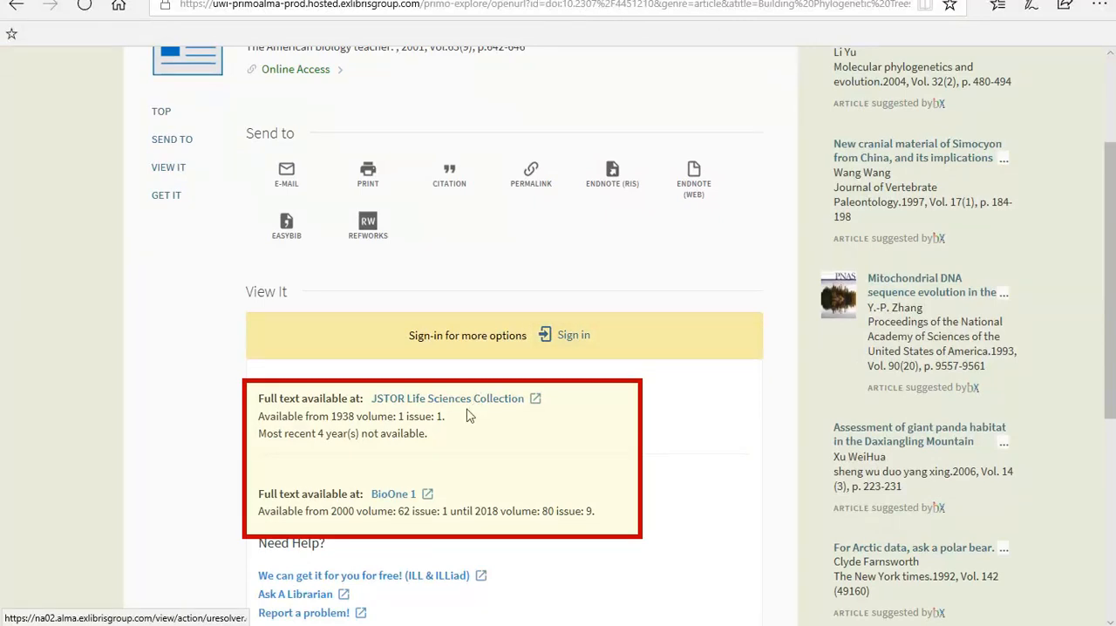
pyautogui.moveTo(394, 494)
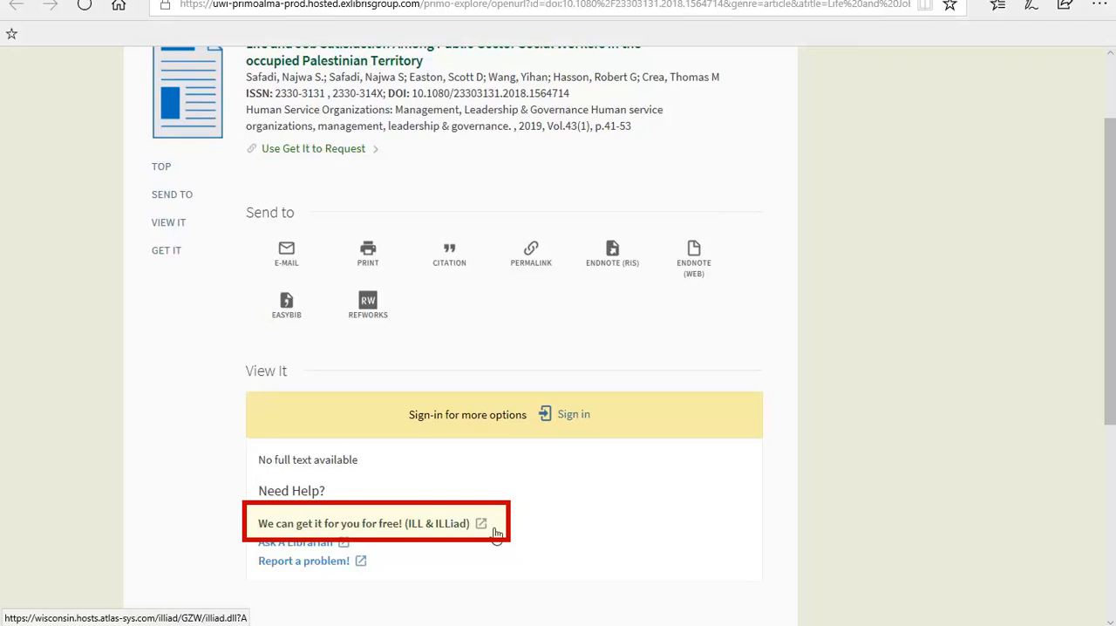
# Step: Submit the pre-filled ILLiad interlibrary loan request for the job satisfaction article
pyautogui.click(362, 523)
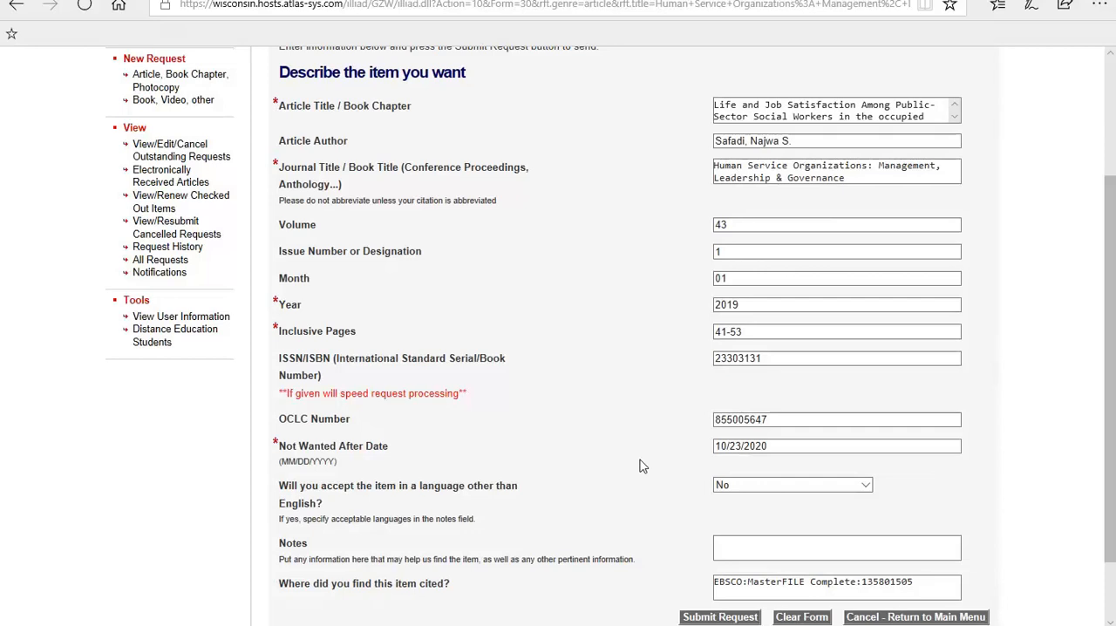
pyautogui.moveTo(721, 617)
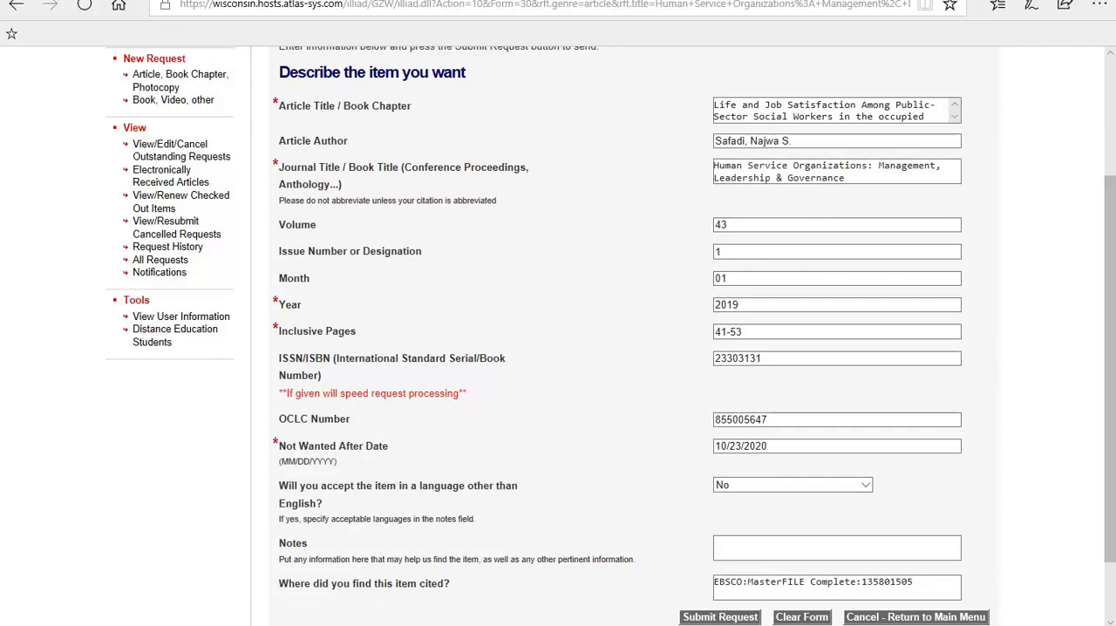
pyautogui.click(719, 617)
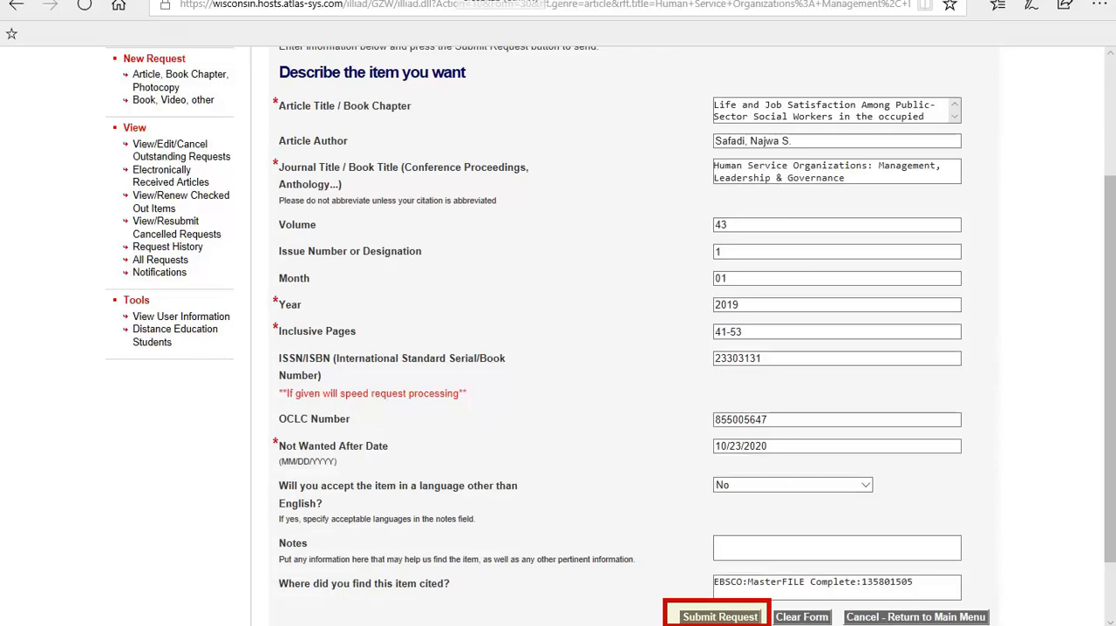